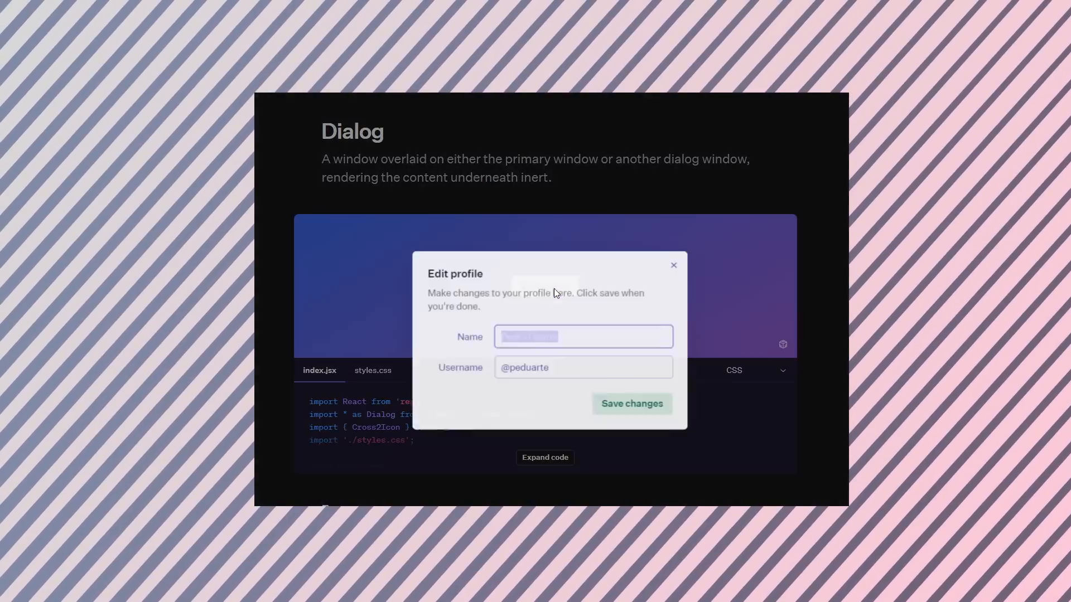
Slide up the demo drawer showing Vaul as a Dialog replacement built on Radix's primitive
left_click(673, 266)
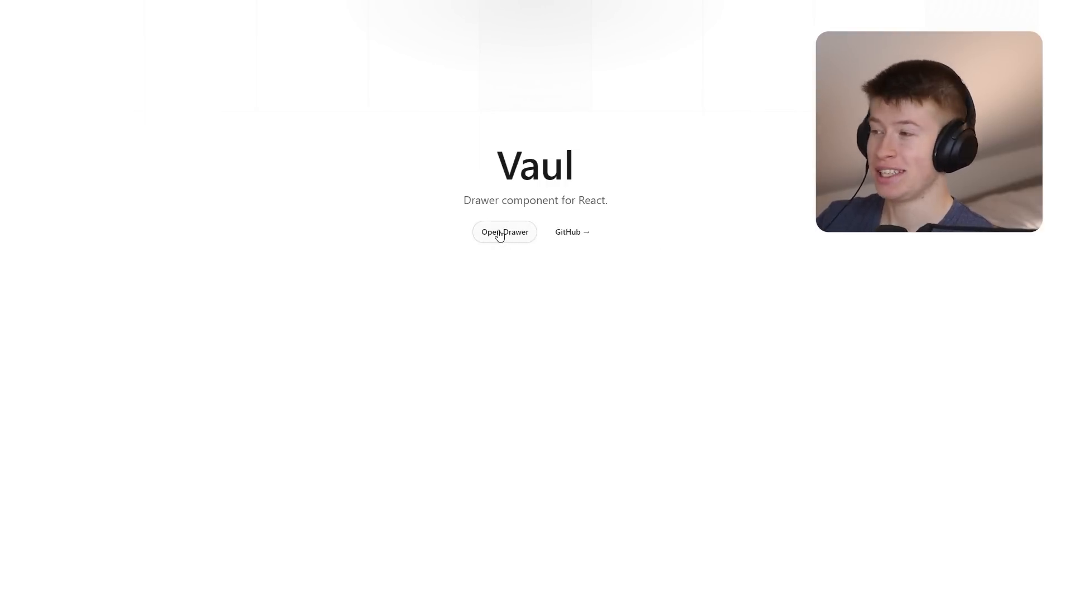
left_click(504, 232)
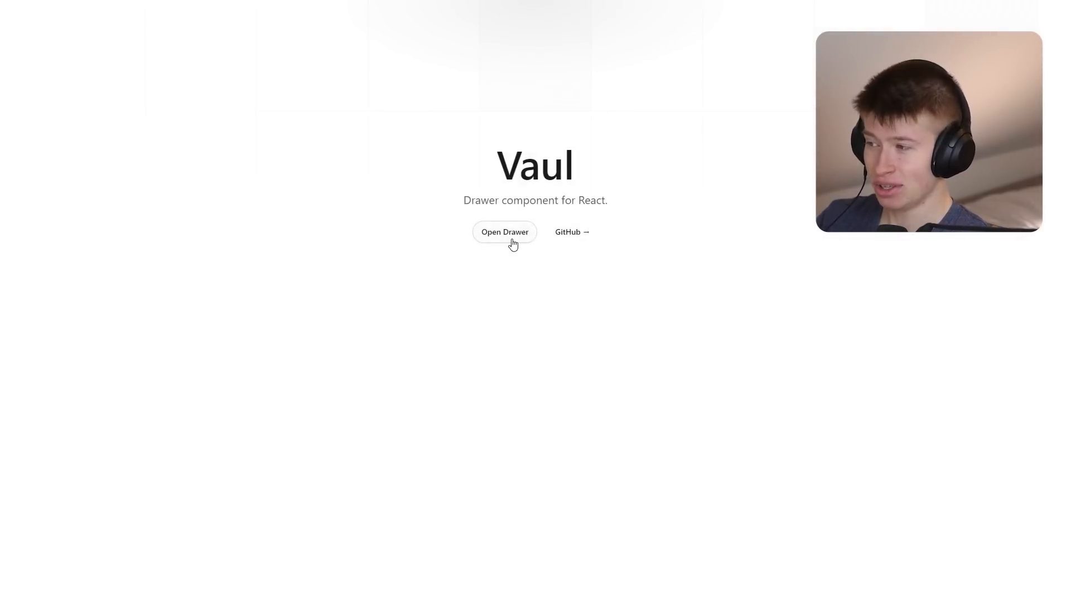
left_click(504, 232)
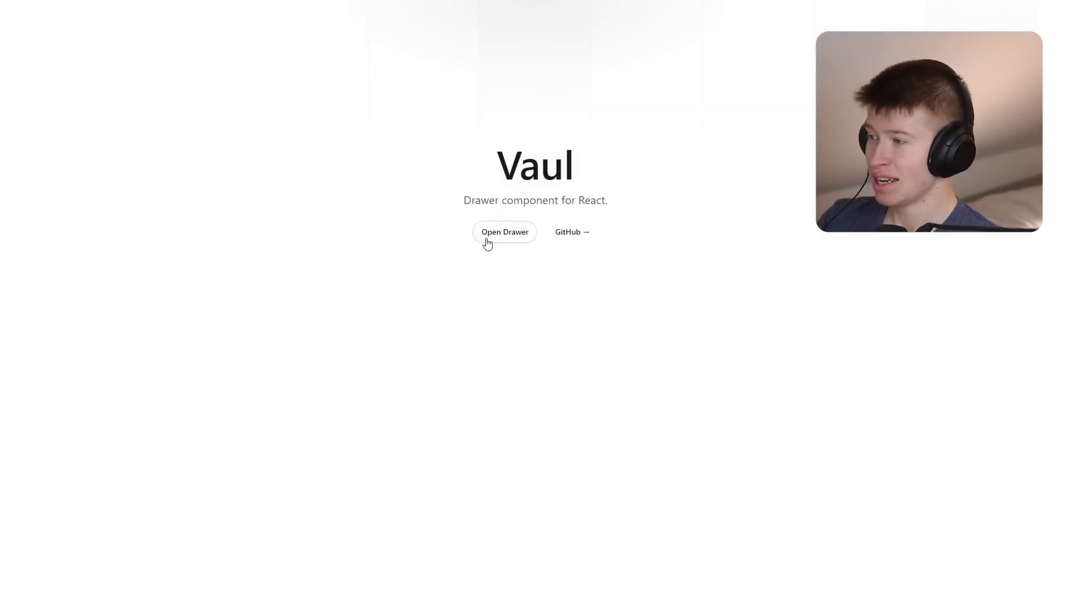
left_click(504, 232)
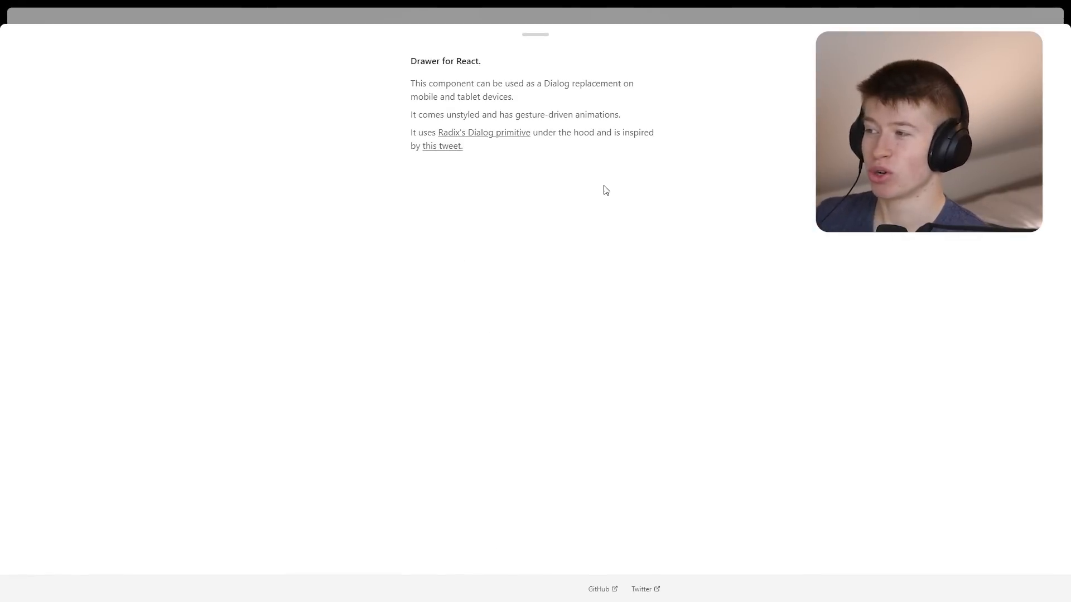
Inspect the vaul-drawer-wrapper markup with F12 DevTools, then close the tools
key("F12")
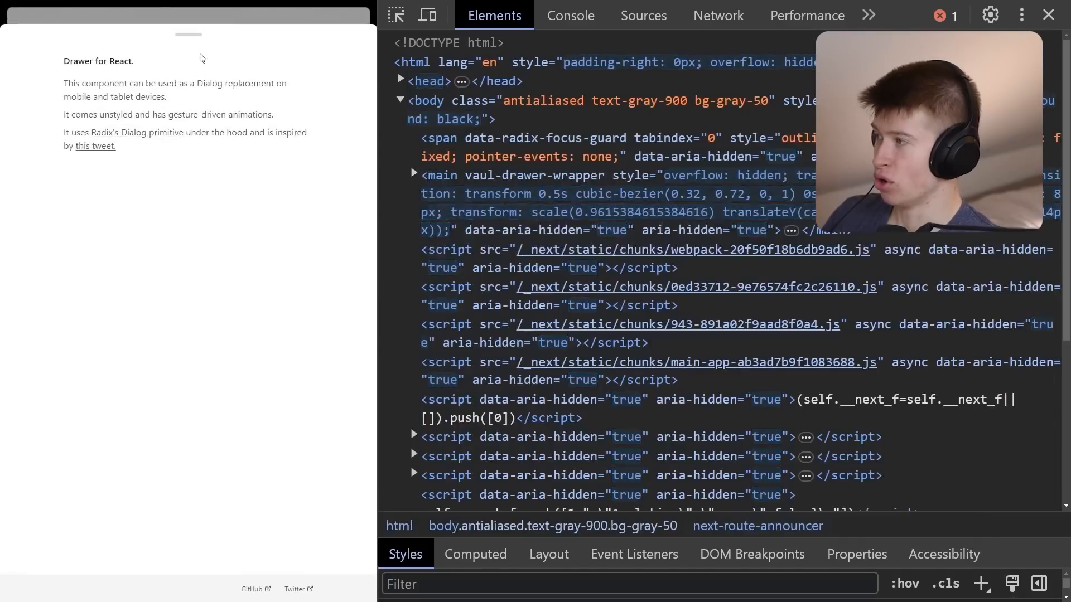
mouse_move(290, 46)
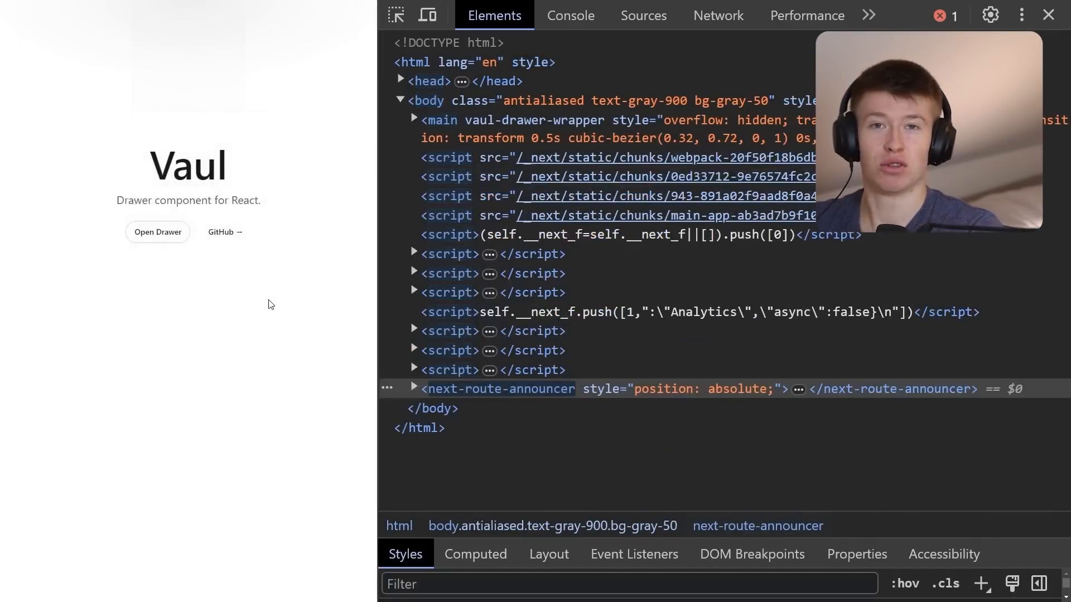
mouse_move(163, 235)
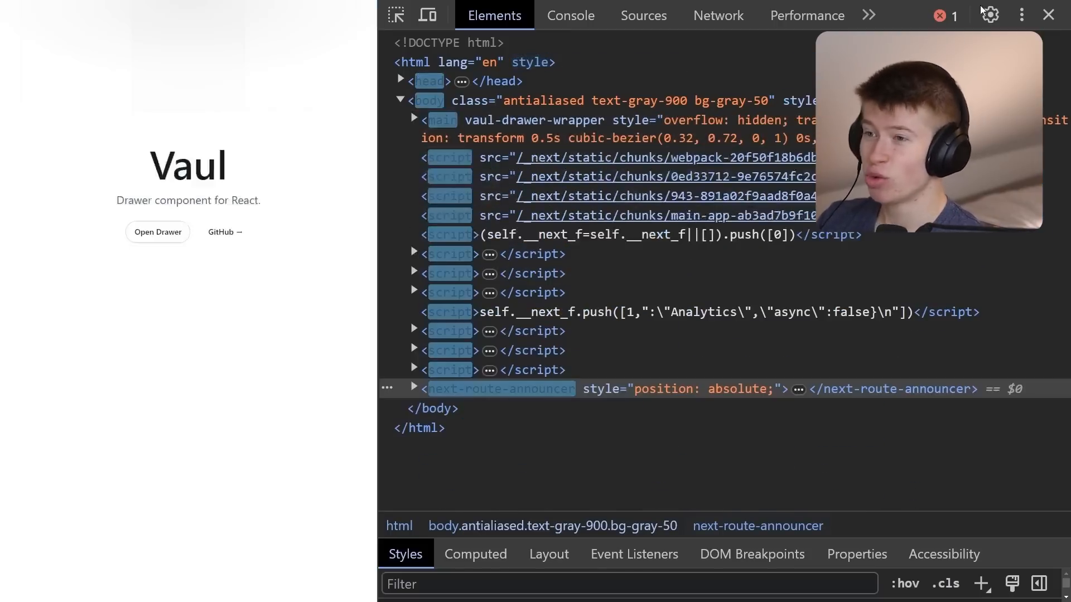
left_click(1049, 14)
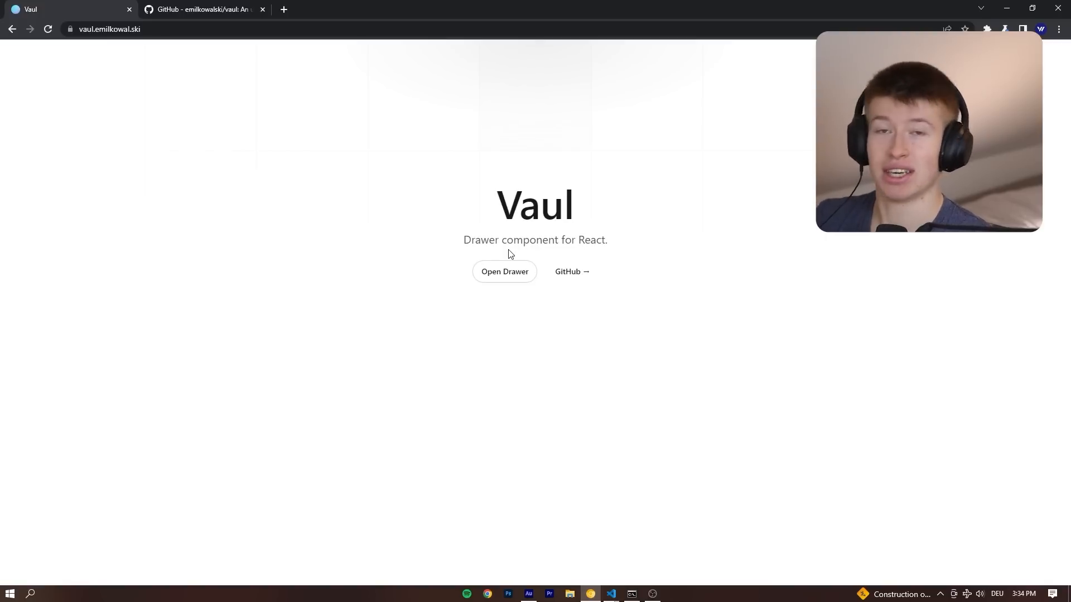
mouse_move(611, 593)
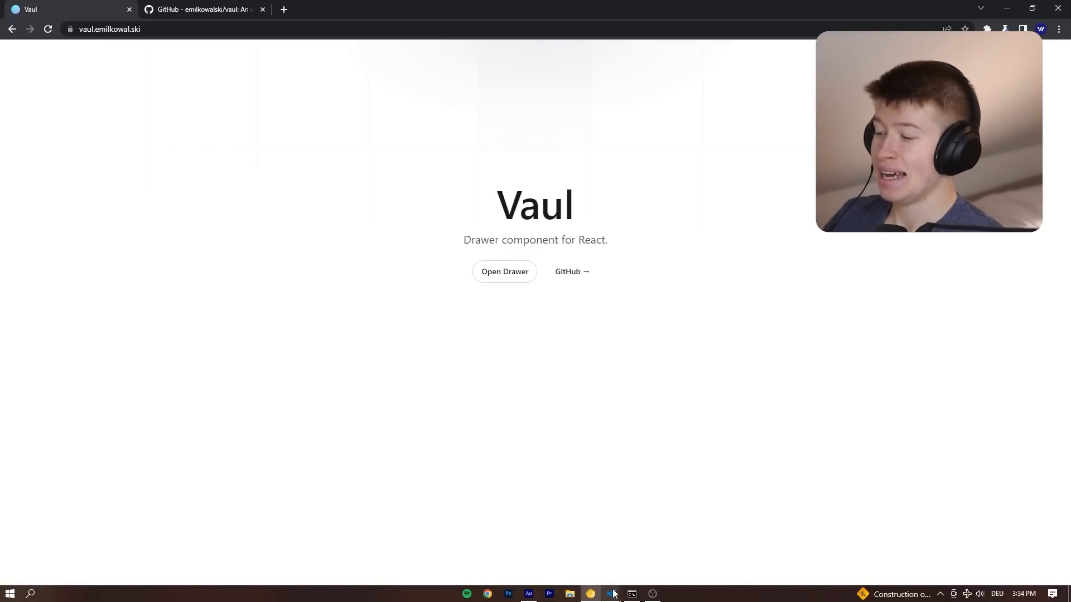
Write App's return with Drawer.Root and a Drawer.Trigger labelled Open
left_click(610, 594)
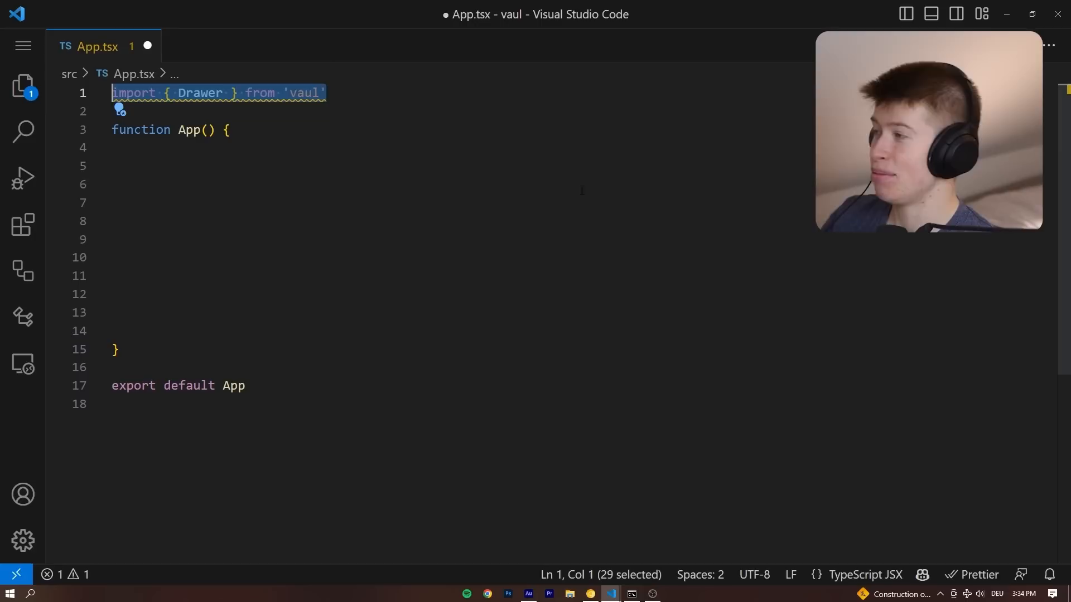
double_click(199, 93)
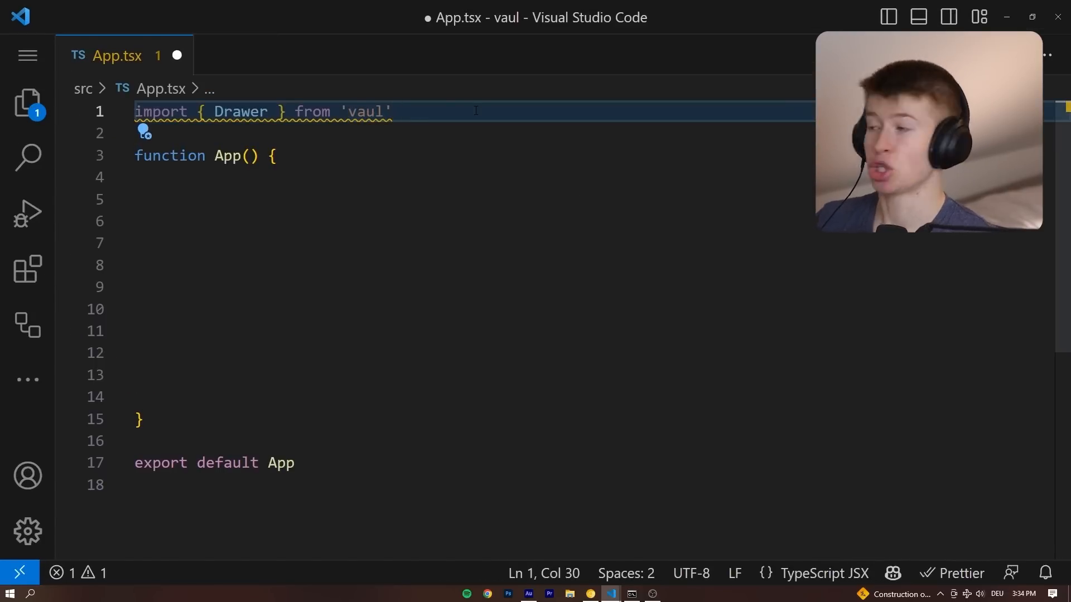
double_click(362, 111)
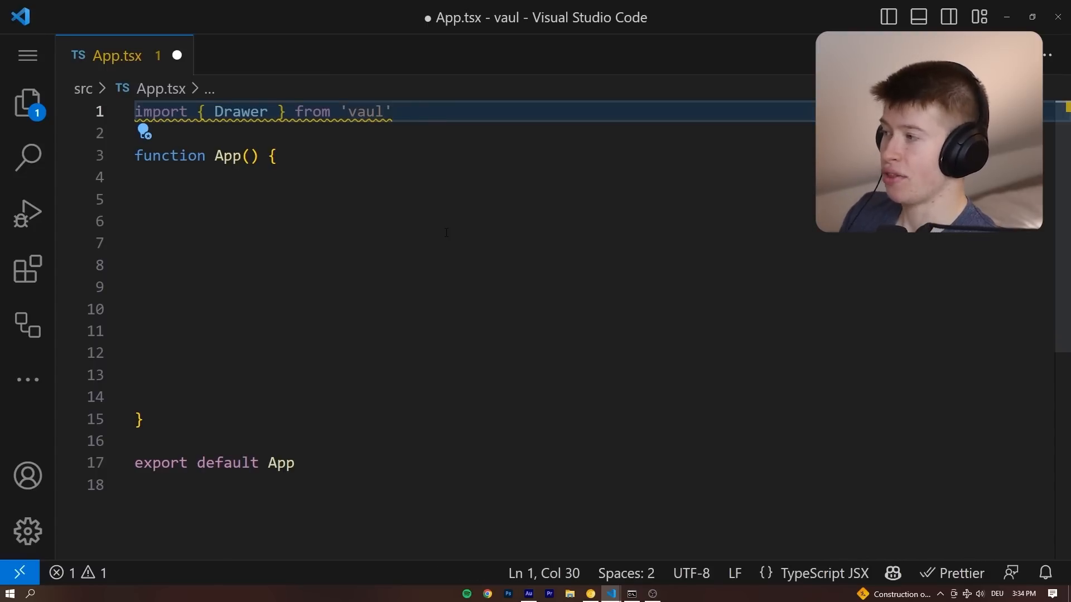
type("return (")
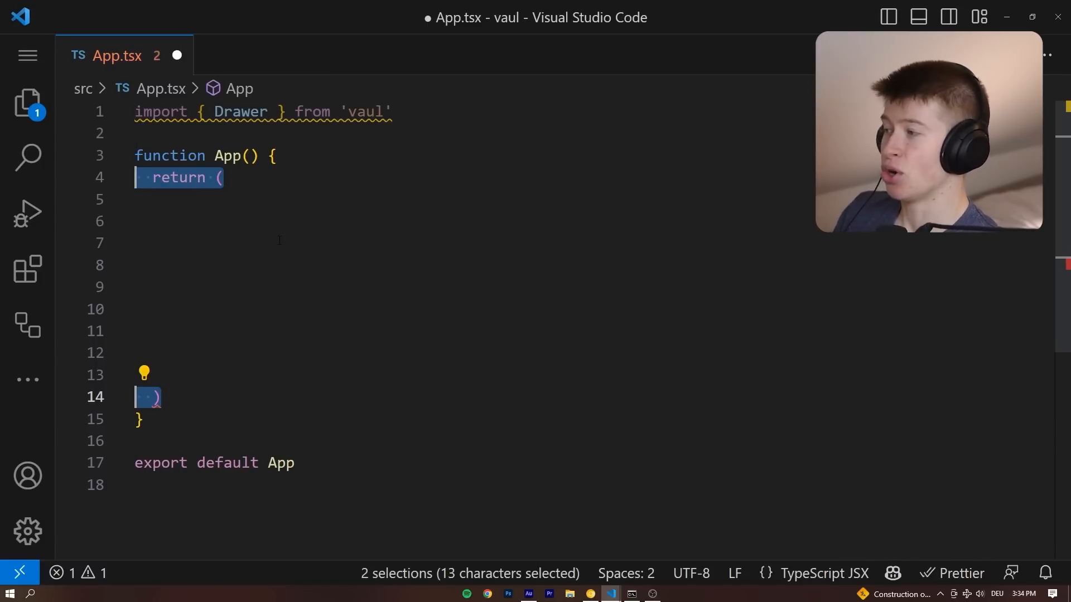
type("<Drawer.Root>")
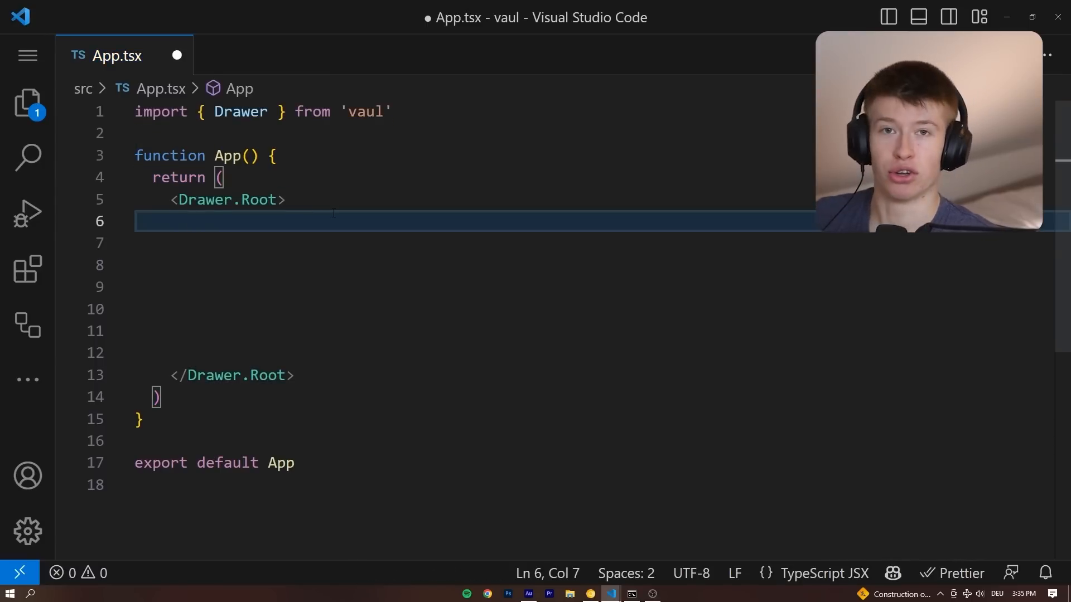
type("<Drawer.Trigger>Open</Drawer.Trigger>")
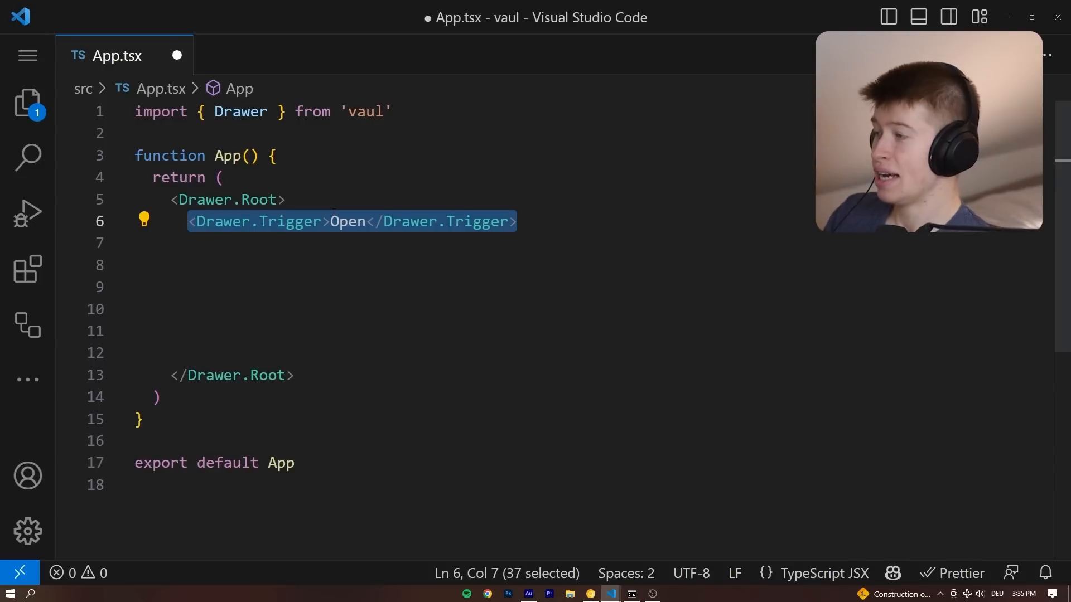
Add Drawer.Overlay and a Content paragraph, then save App.tsx
left_click(187, 242)
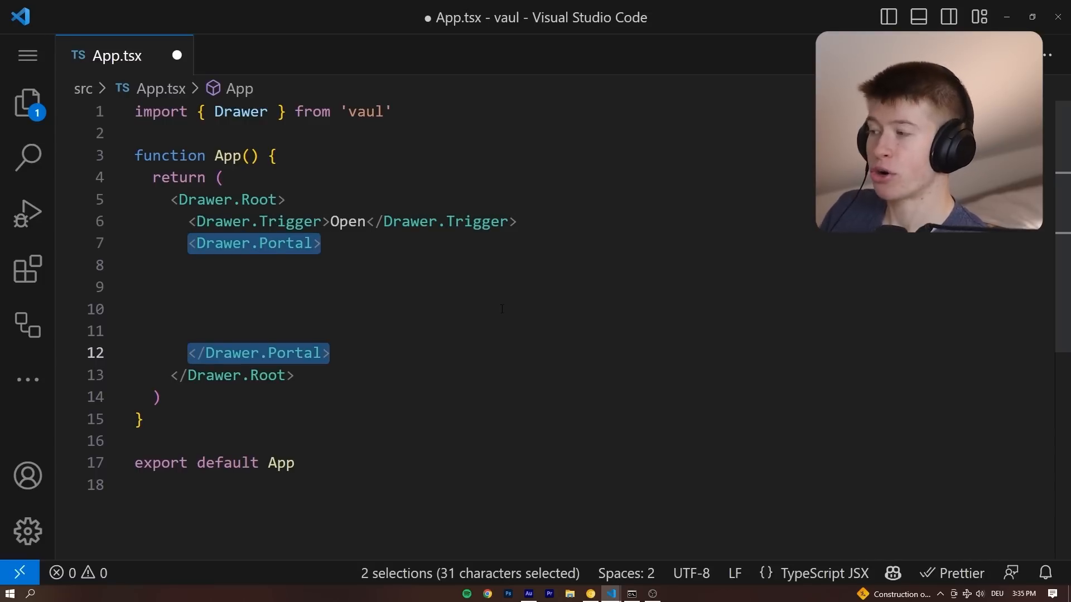
type("<Drawer.Overlay />")
left_click(359, 265)
type("<Drawer.Content>")
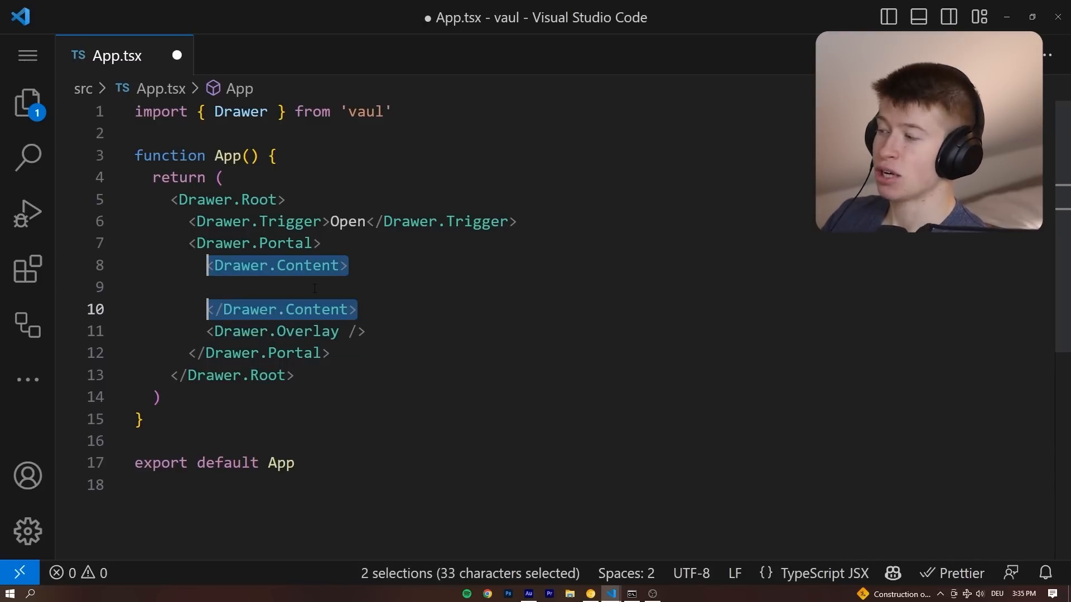
type("<p>Content</p>")
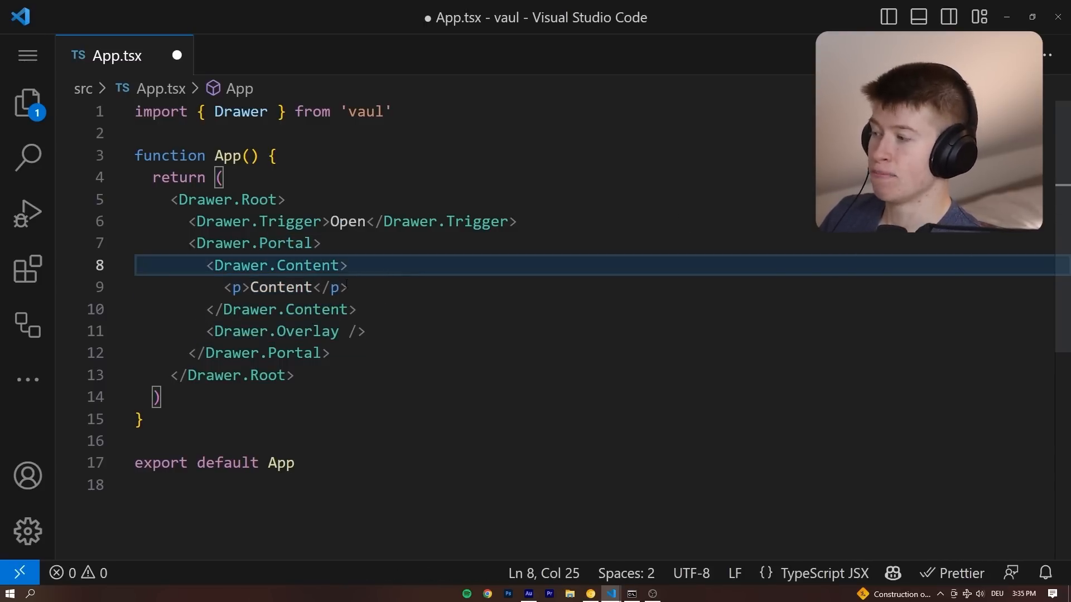
key("ctrl+s")
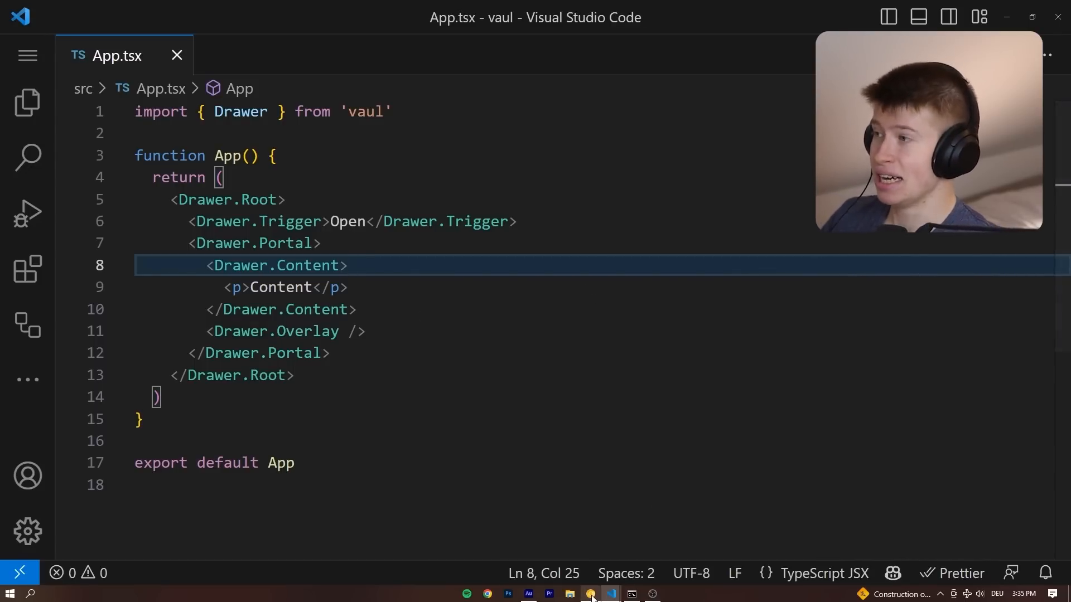
left_click(486, 593)
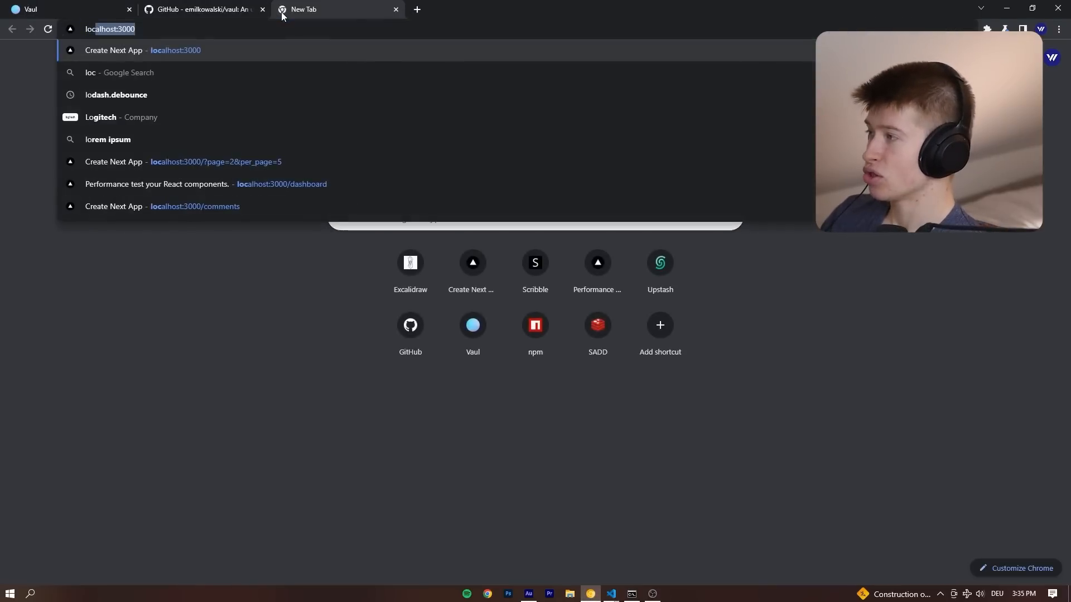
Toggle the drawer in the local app, then switch to the Vaul README on GitHub
left_click(610, 593)
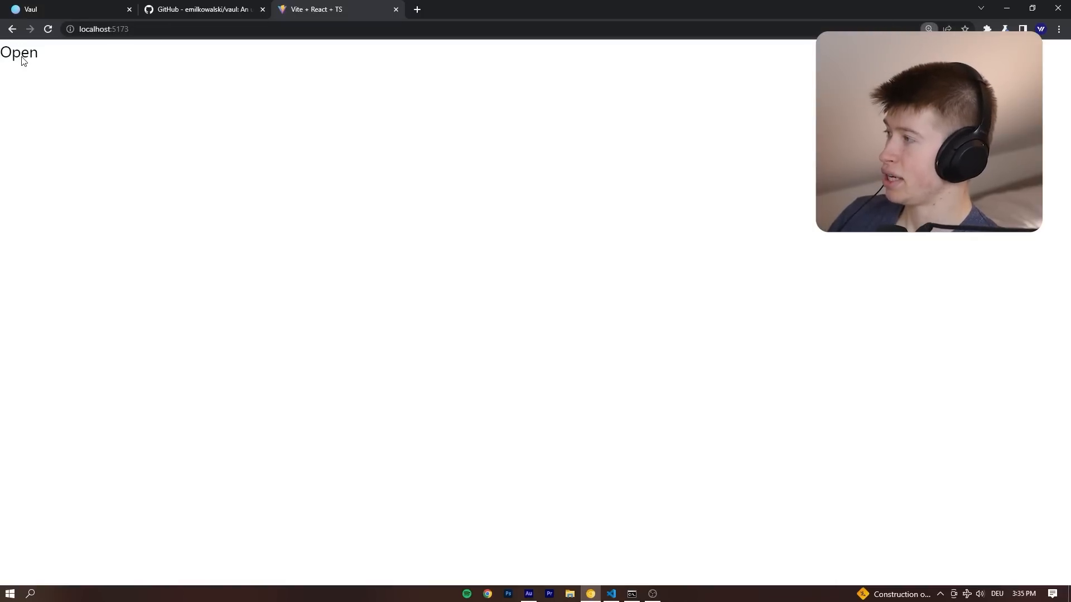
left_click(19, 52)
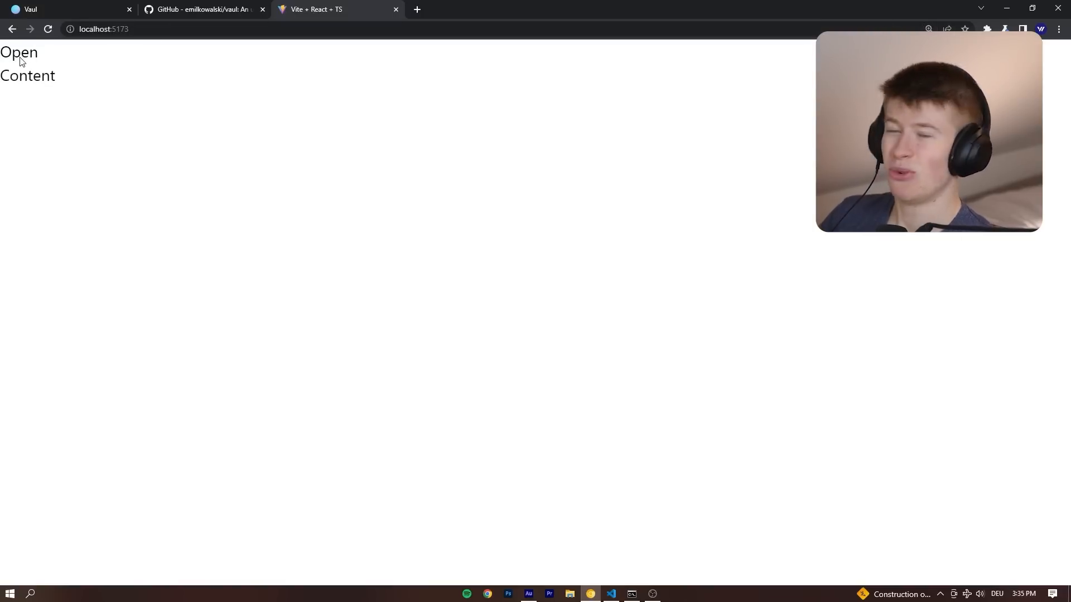
left_click(19, 53)
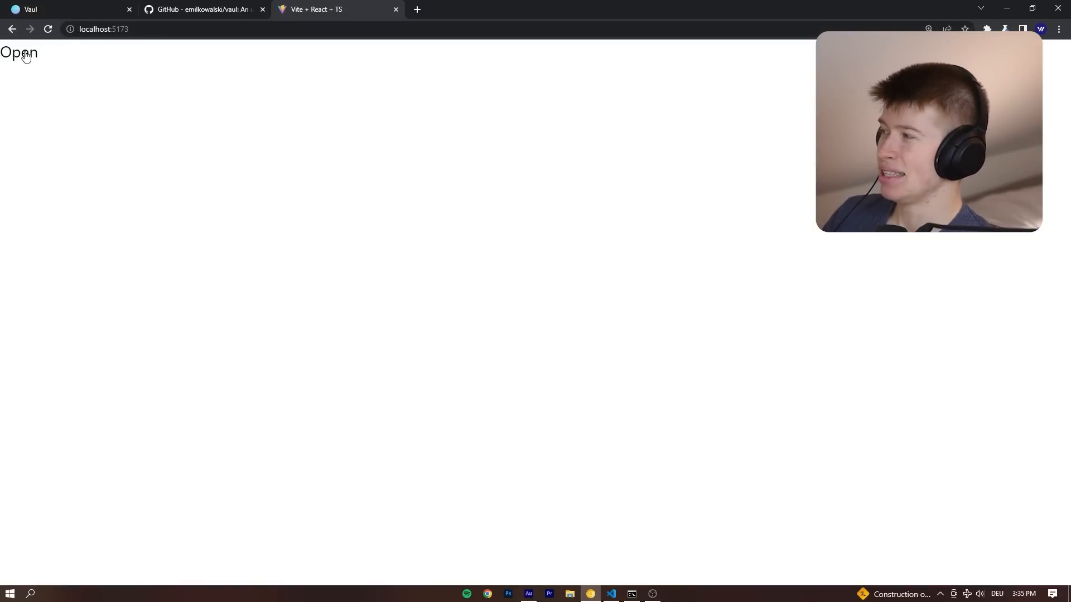
mouse_move(136, 99)
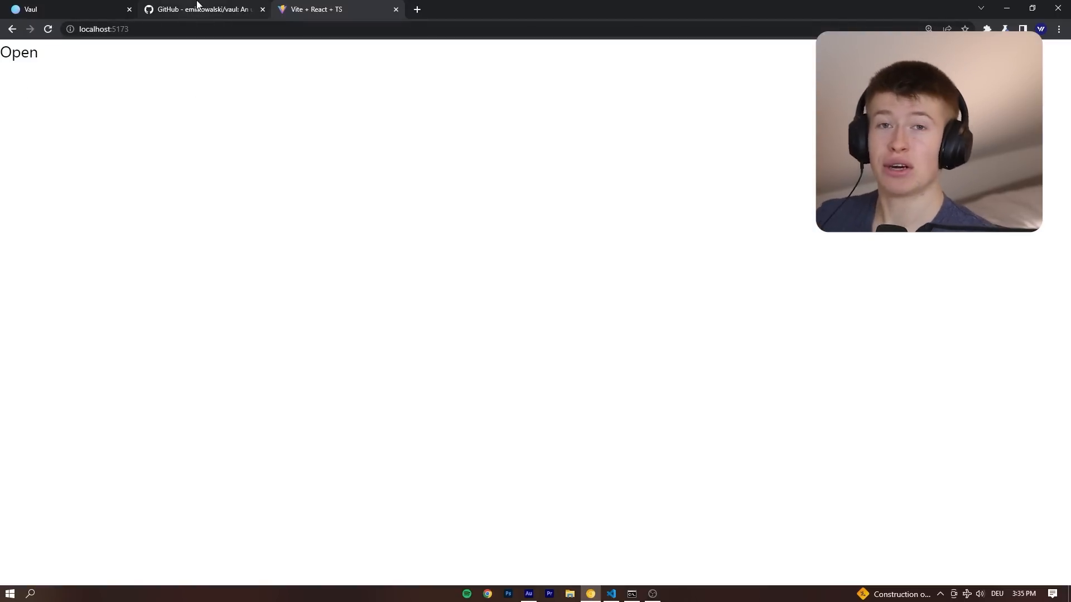
left_click(203, 8)
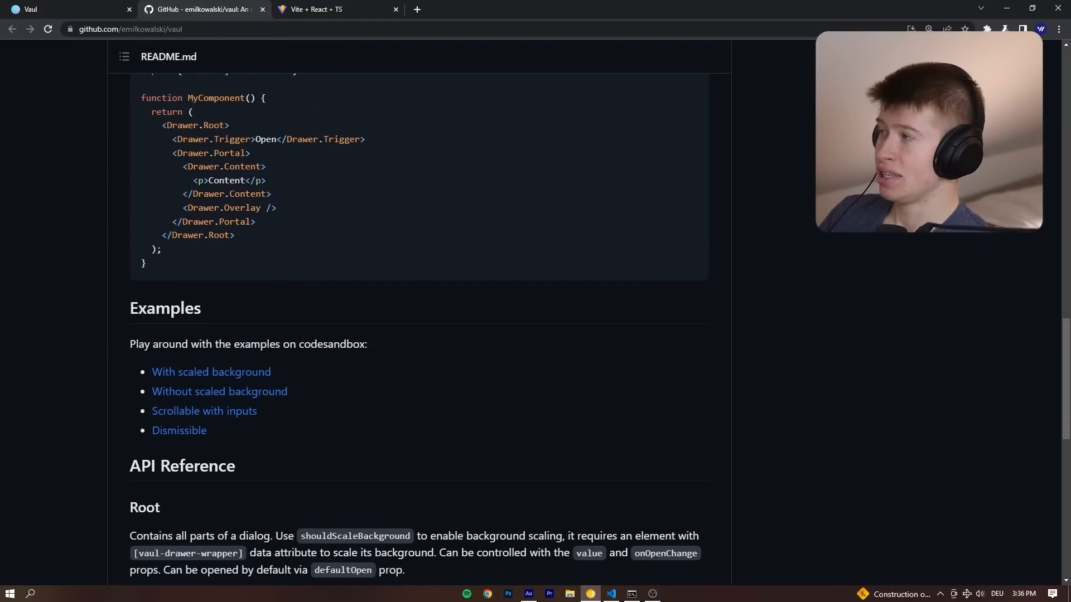
mouse_move(210, 371)
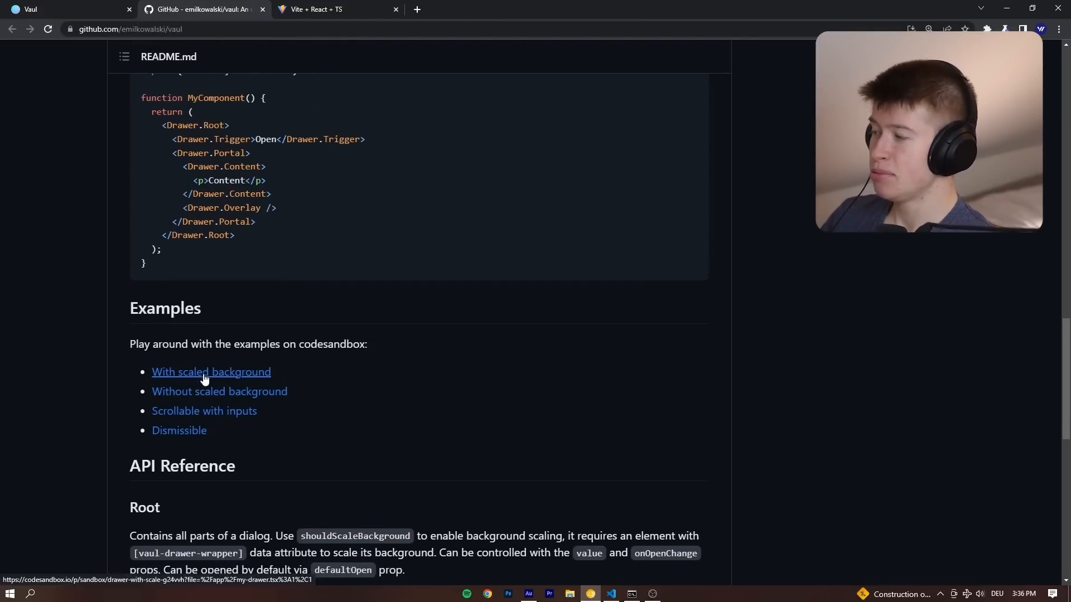
mouse_move(179, 430)
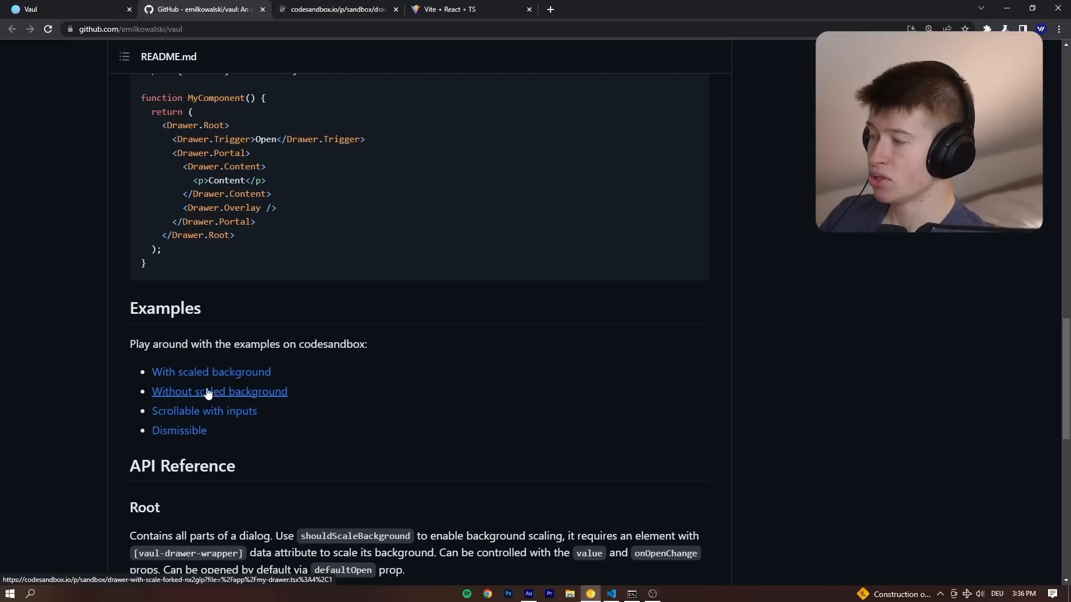
Open the drawer-without-scale sandbox and select its full Drawer.Root markup
left_click(220, 392)
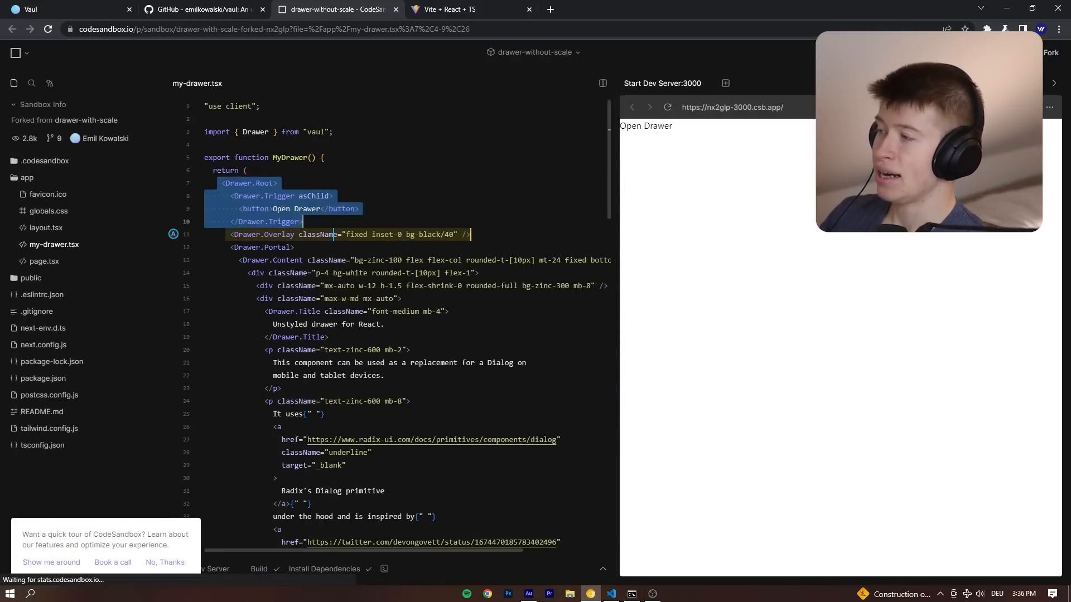
scroll("down", 3)
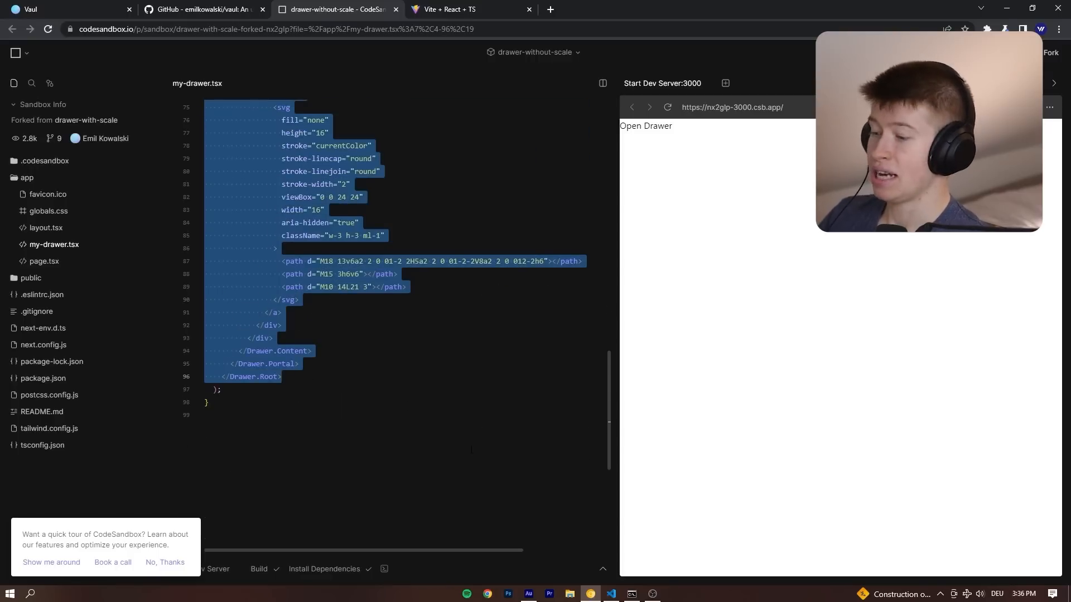
left_click(610, 594)
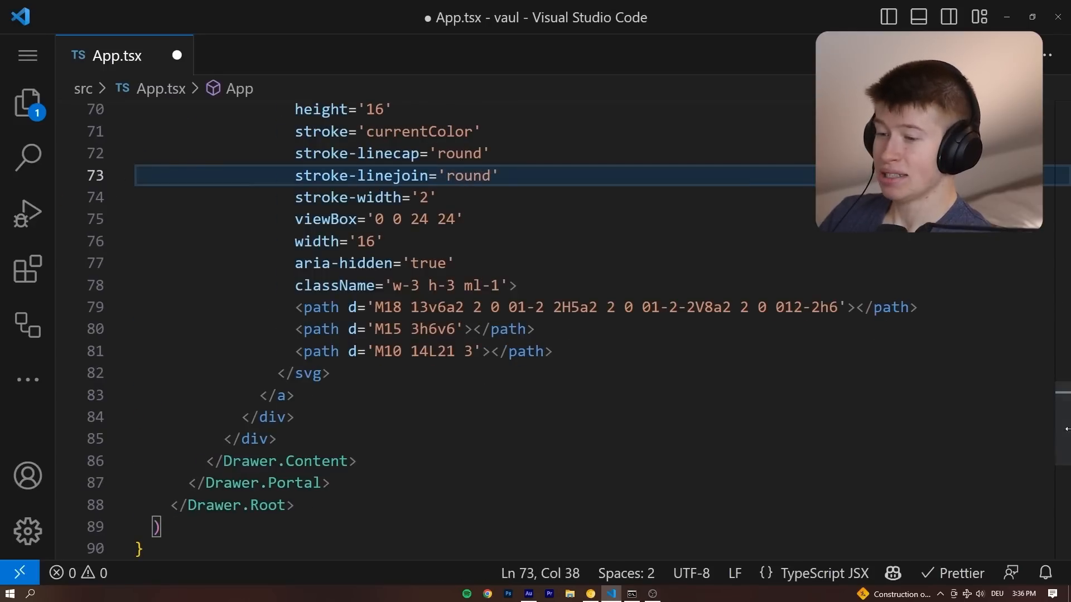
Paste the styled drawer JSX into App.tsx and bring back the localhost app
scroll("up", 3)
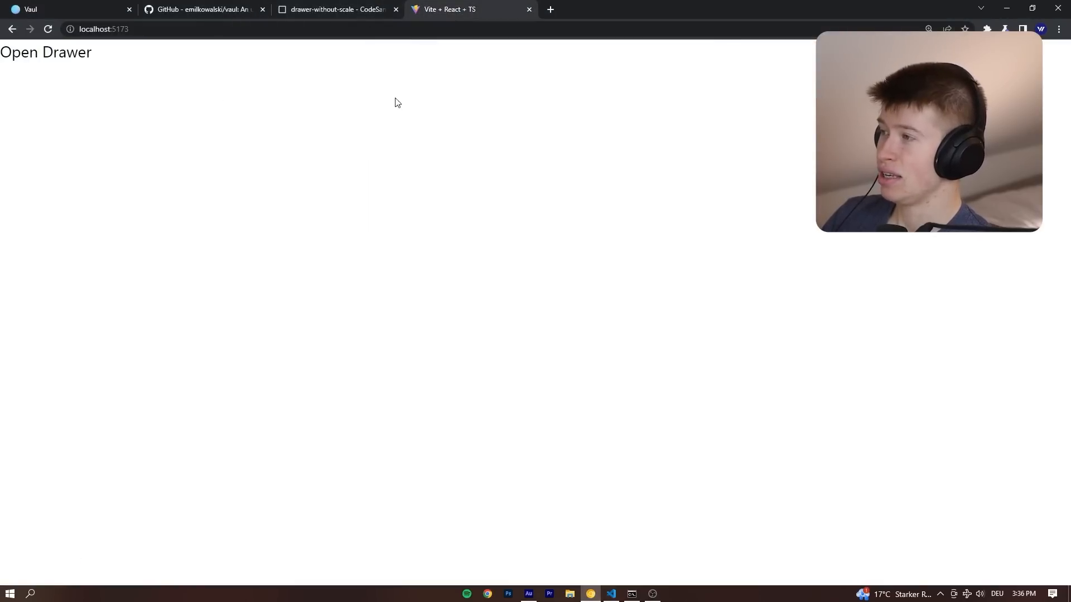
Open the styled drawer with the inspector, then follow its Radix Dialog primitive link
left_click(46, 53)
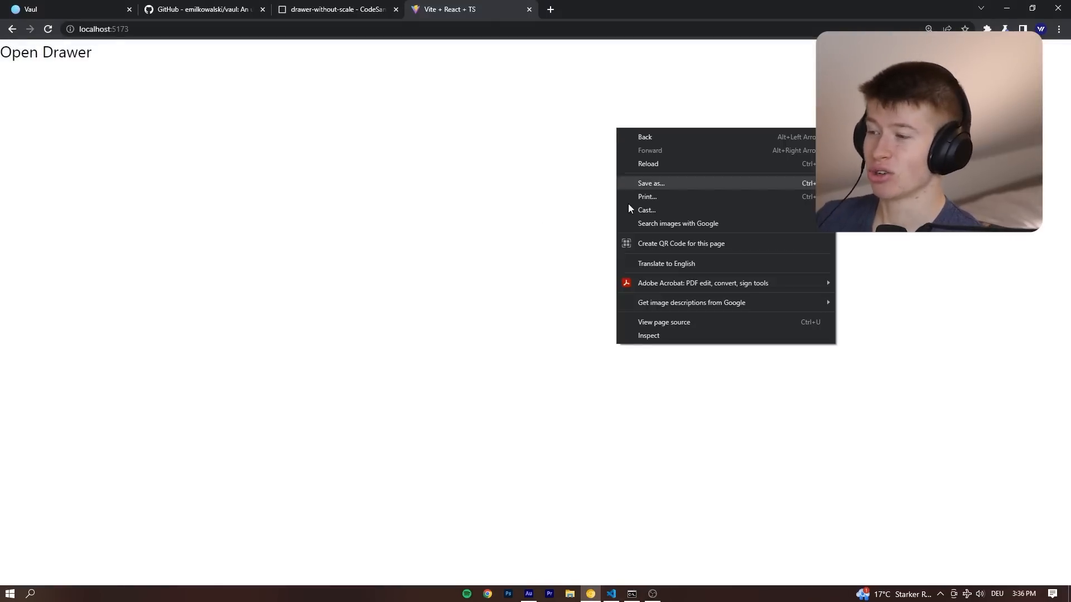
left_click(648, 336)
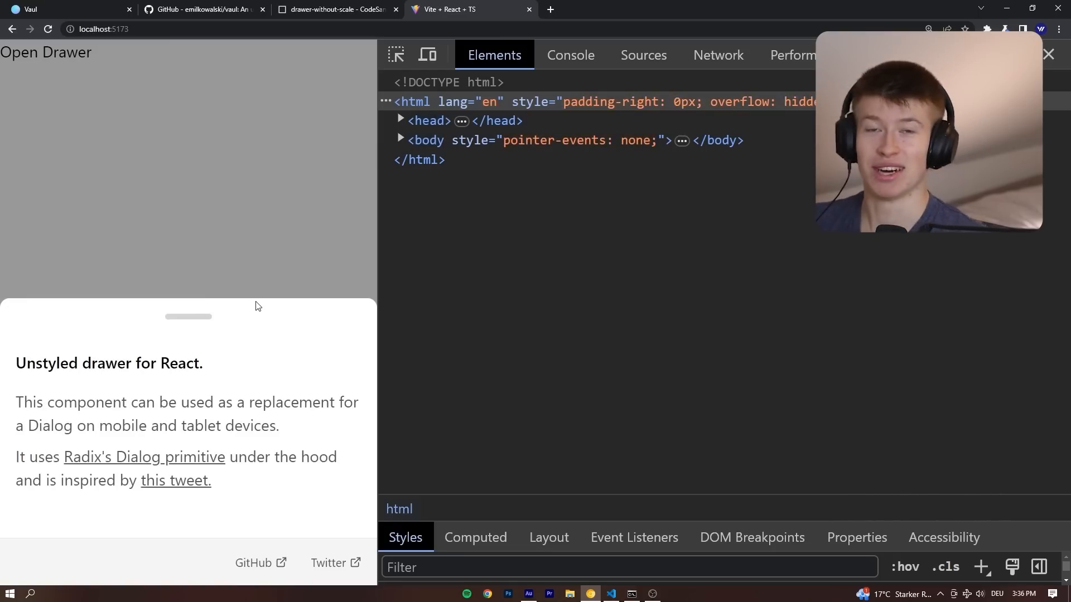
left_click(142, 458)
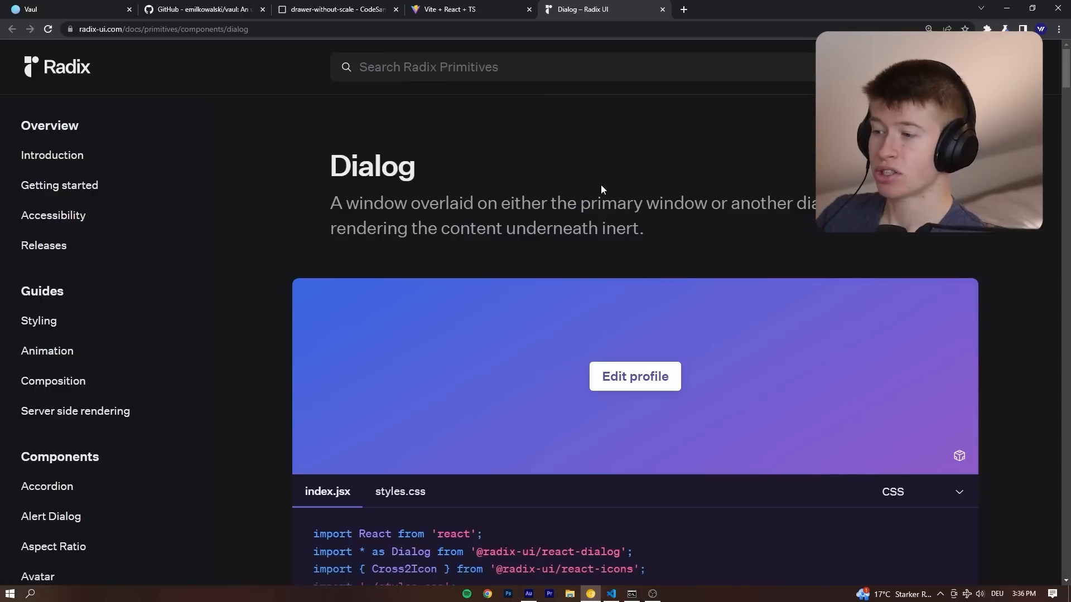
mouse_move(668, 168)
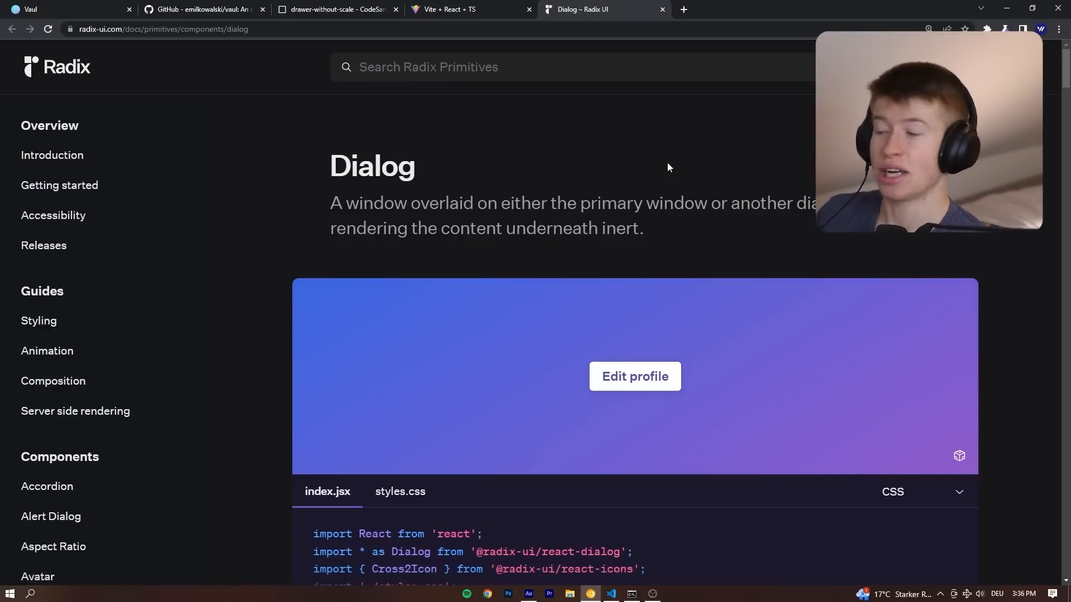
left_click(634, 376)
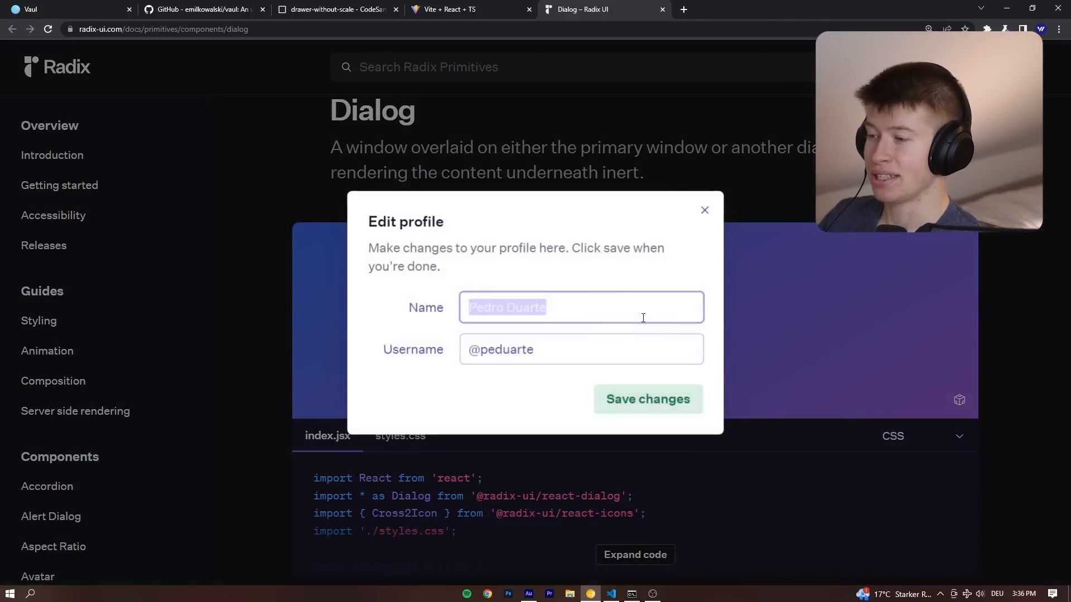
left_click(703, 210)
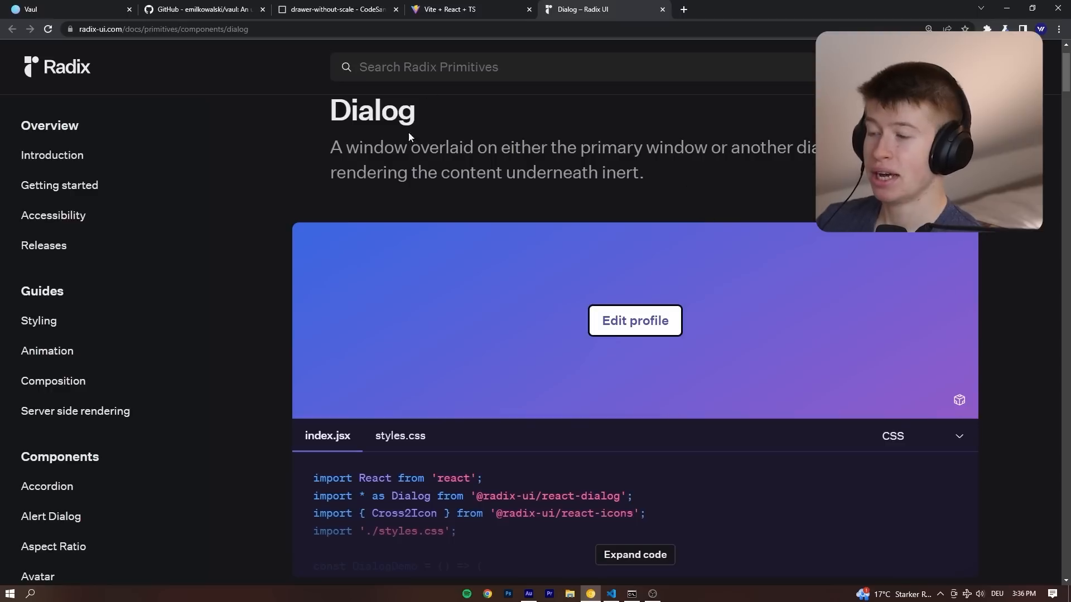
scroll("down", 3)
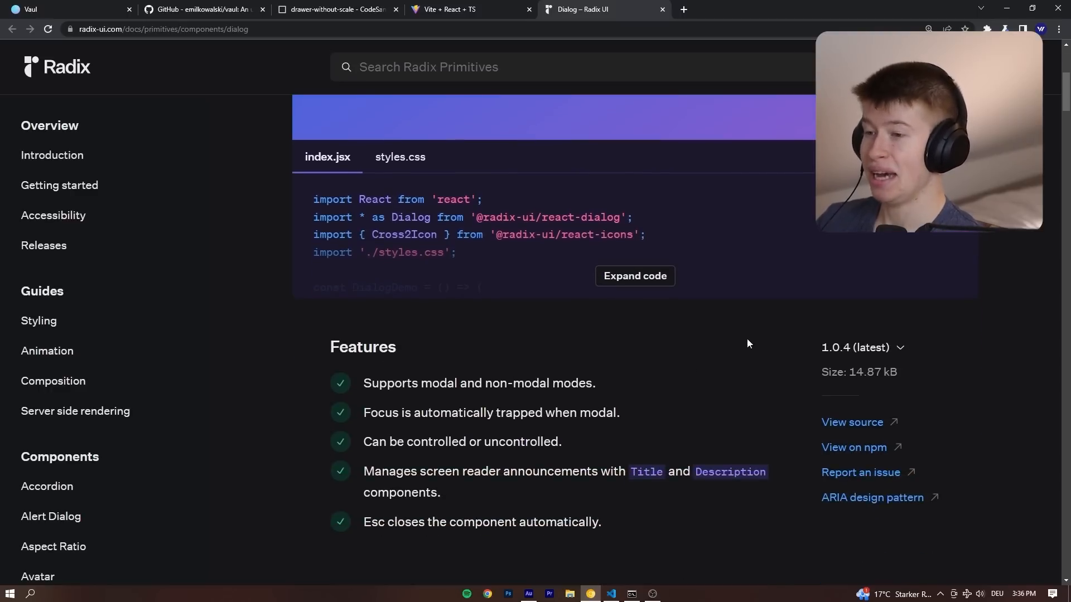
scroll("down", 3)
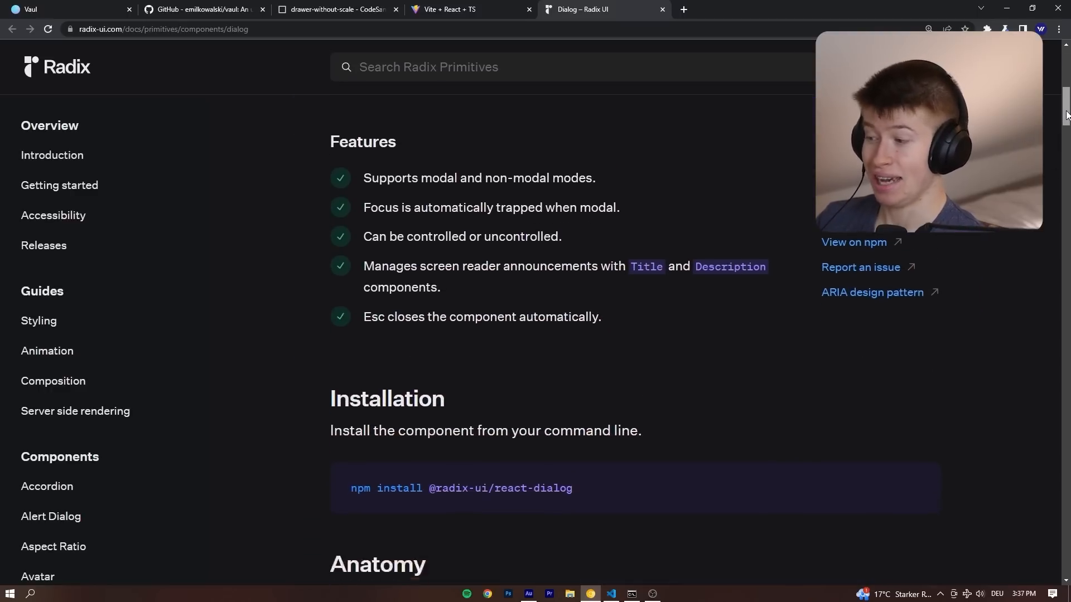
scroll("down", 3)
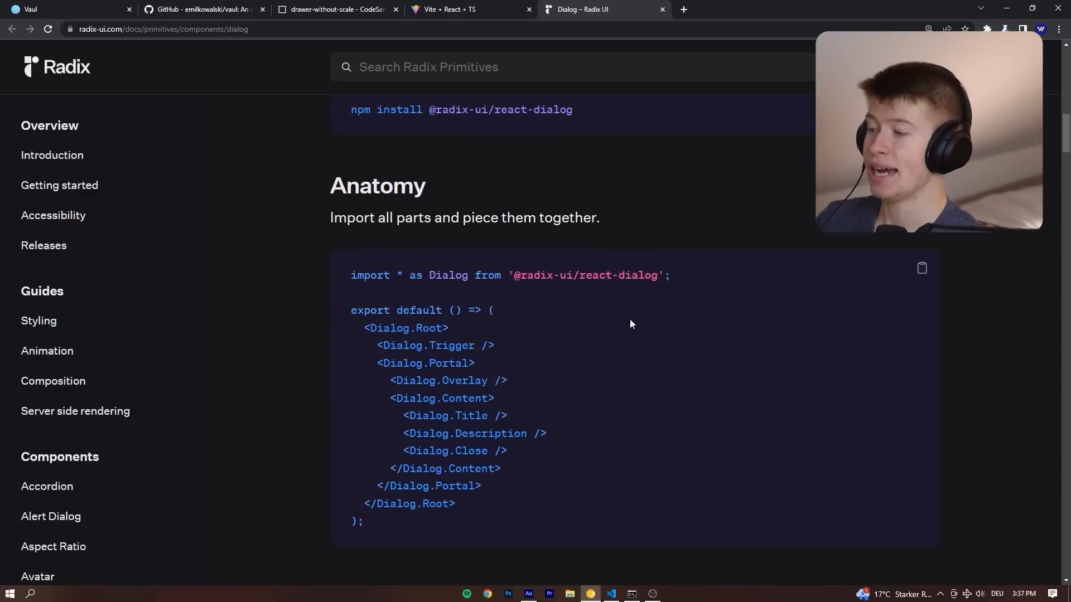
mouse_move(364, 141)
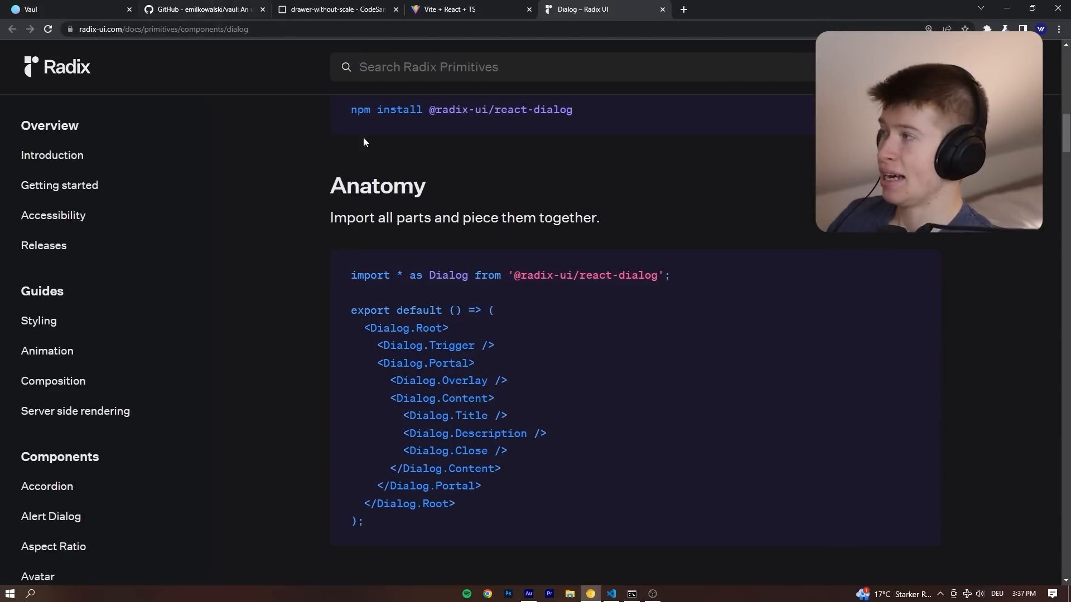
Review App.tsx's drawer code, then open the Dismissible example sandbox
left_click(610, 592)
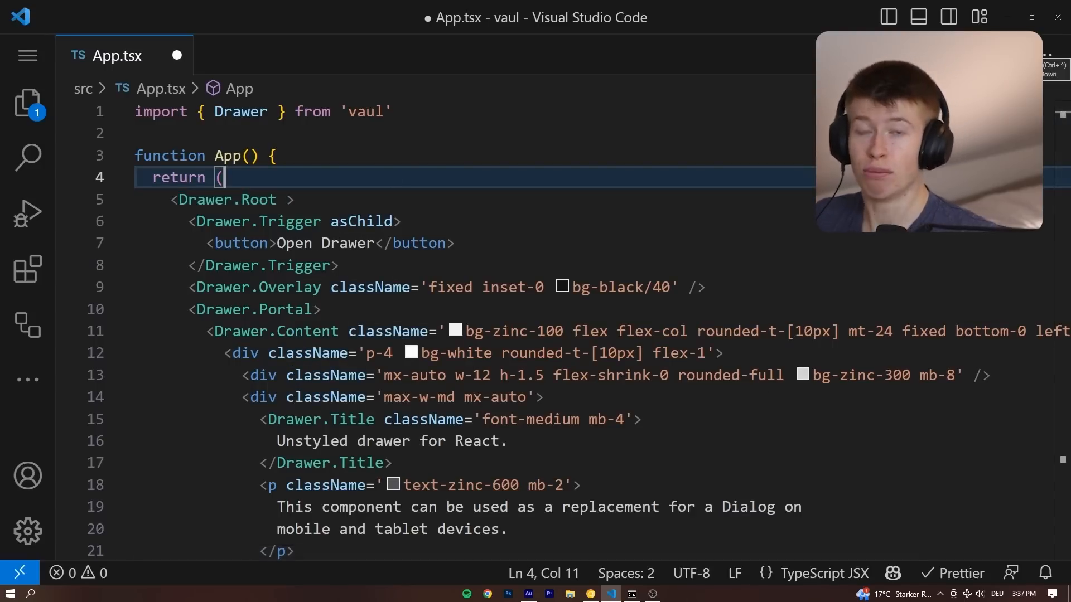
left_click(605, 8)
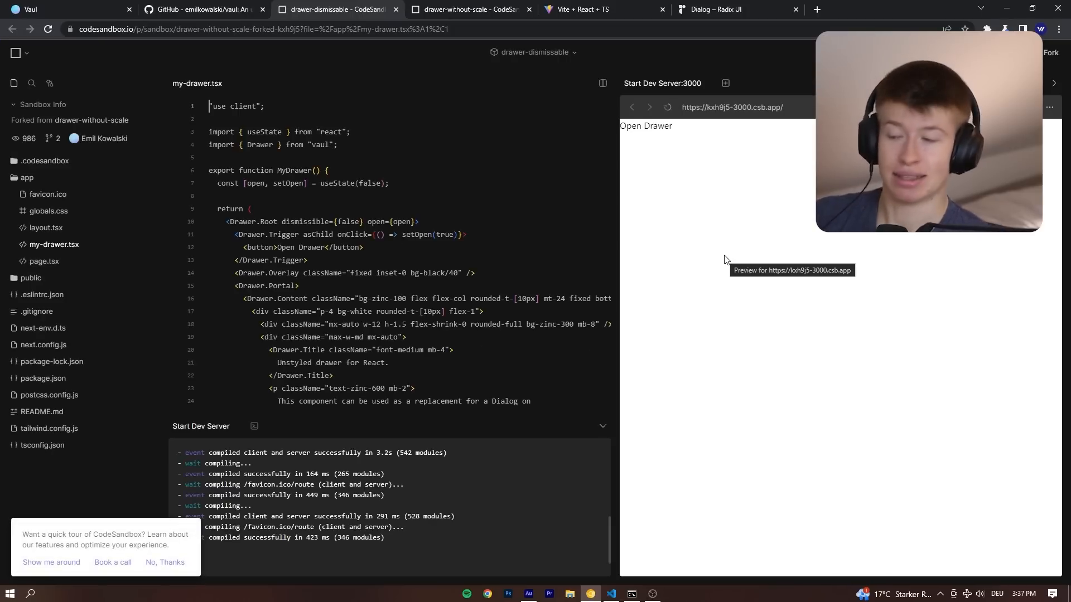
Open the non-dismissible drawer, close it via 'Click to close', return to Radix Dialog anatomy
left_click(644, 126)
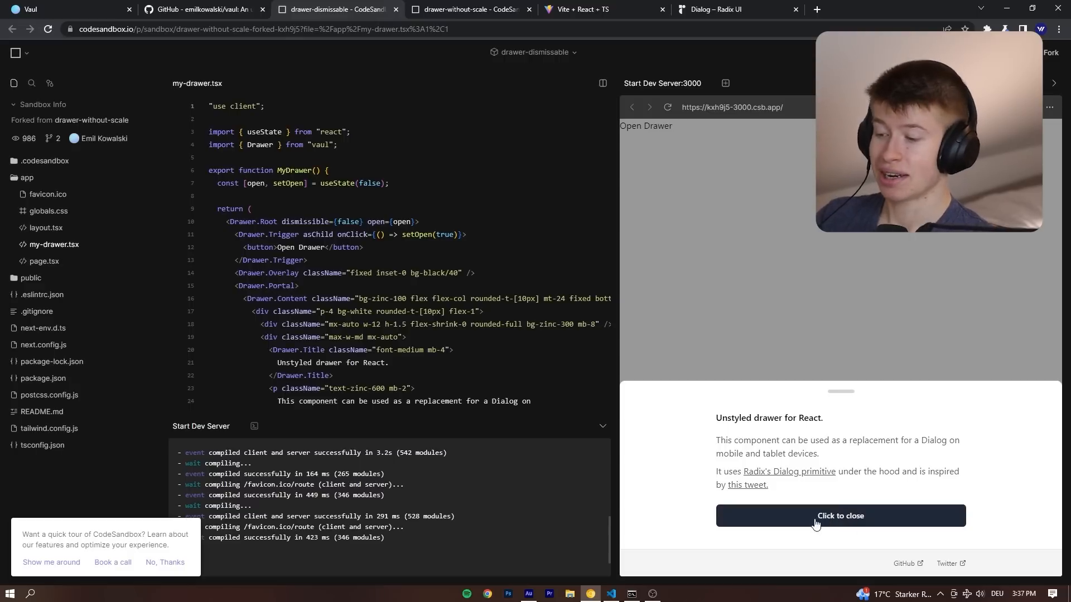
left_click(839, 520)
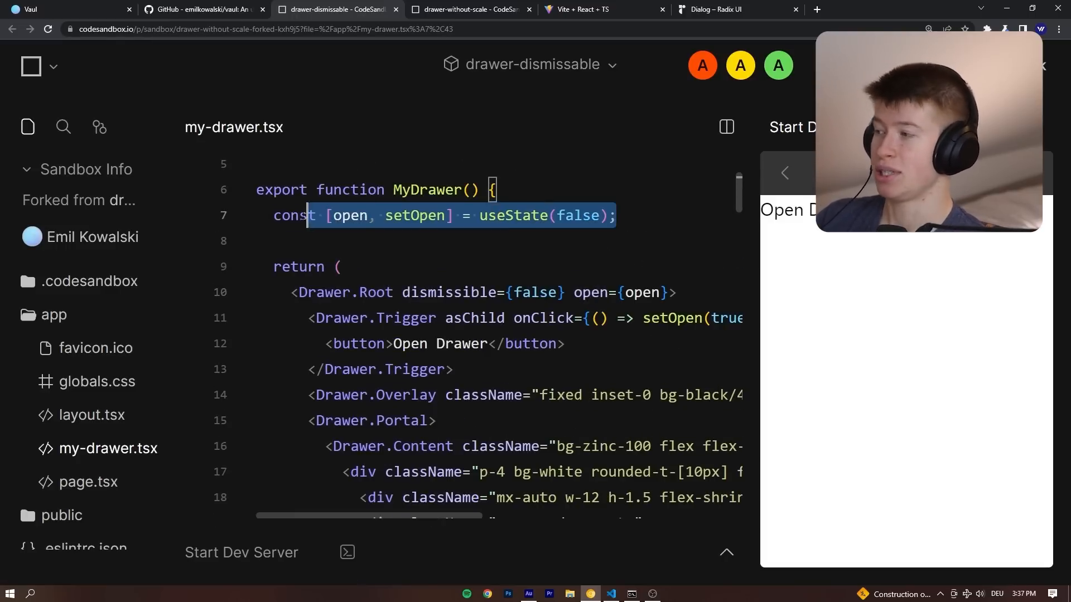
left_click(714, 9)
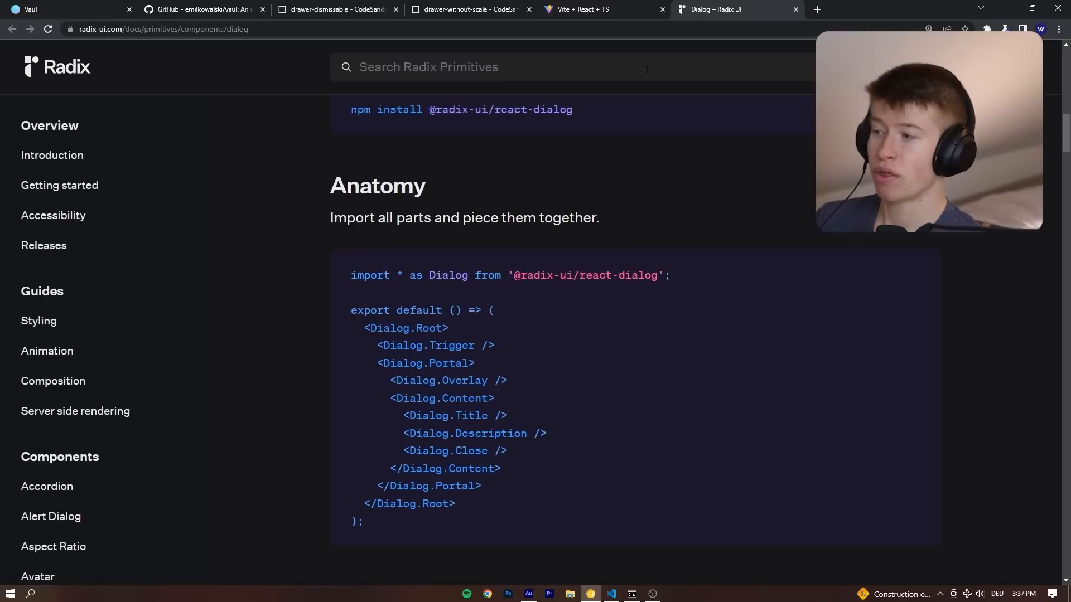
mouse_move(573, 236)
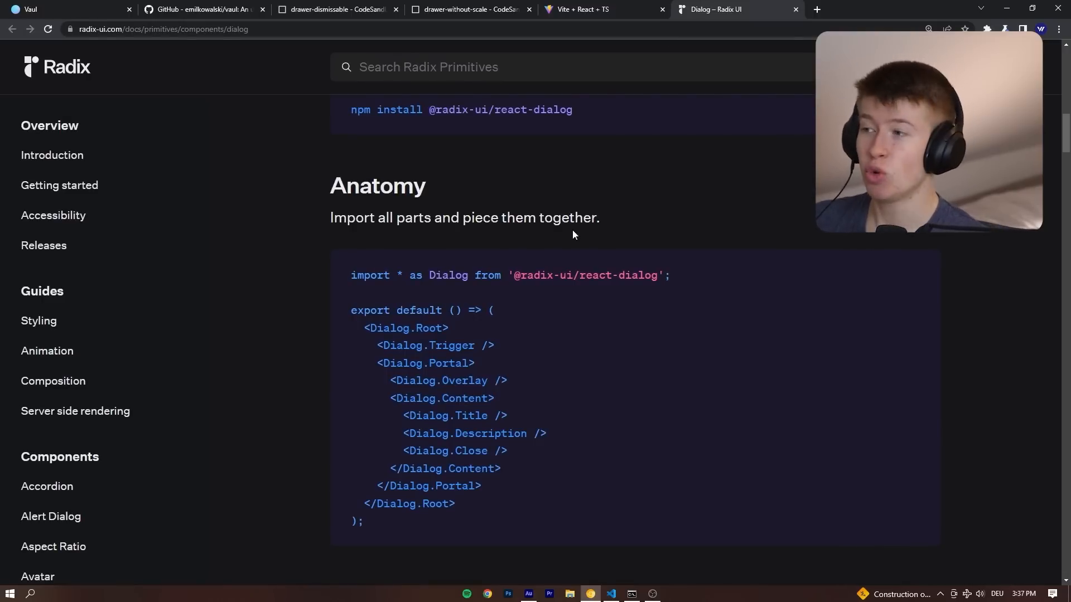